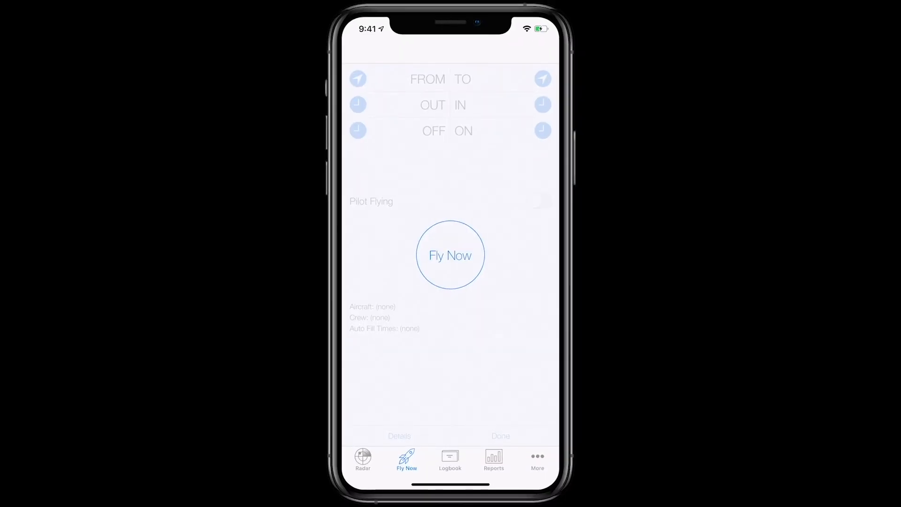
Step: Turn on 'New Flights as Pilot Flying' in the My Logbook settings
click(537, 460)
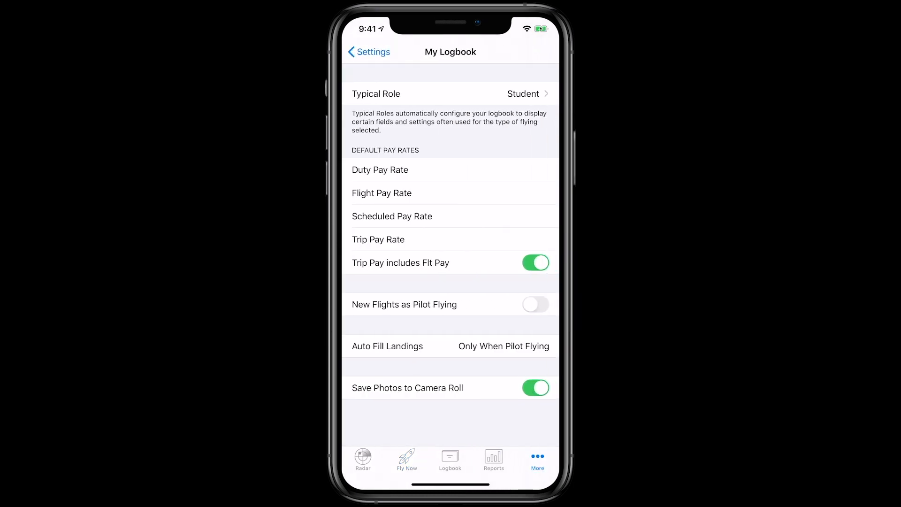
click(535, 304)
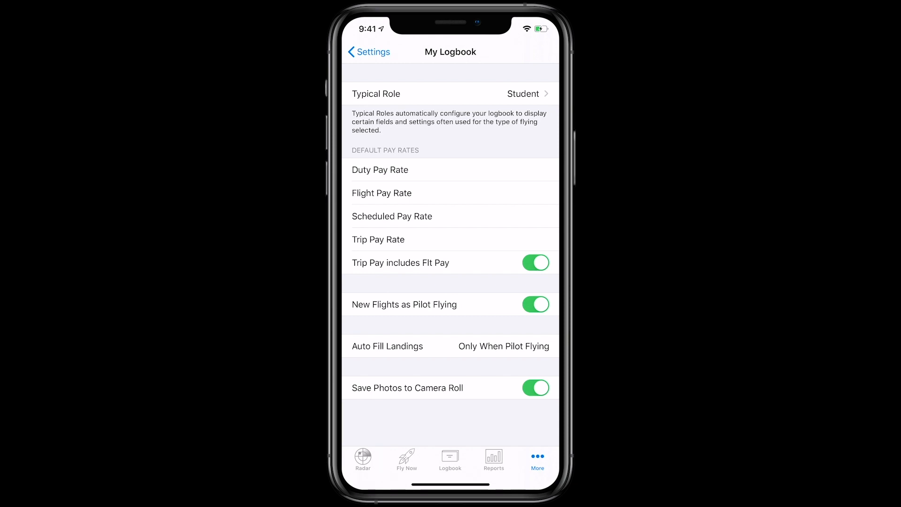
click(450, 460)
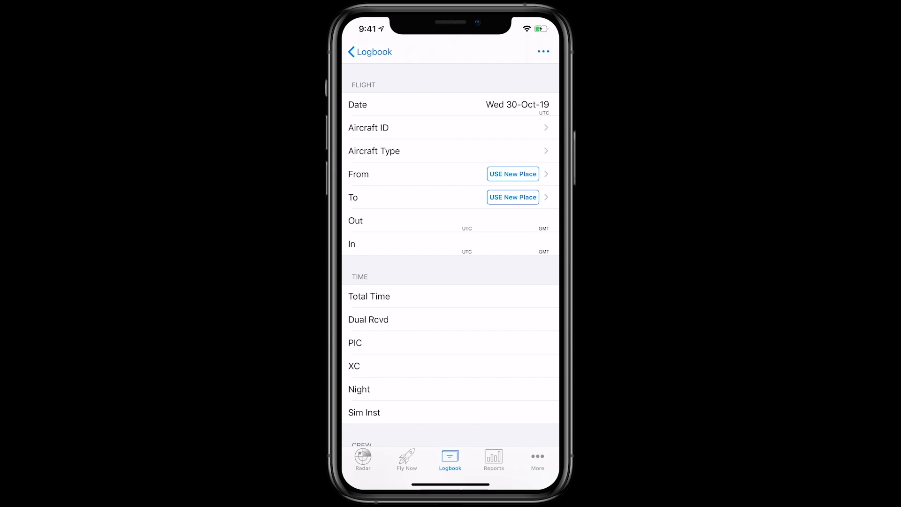
Step: Create a new aircraft record and search all aircraft types for 'cessn'
click(537, 460)
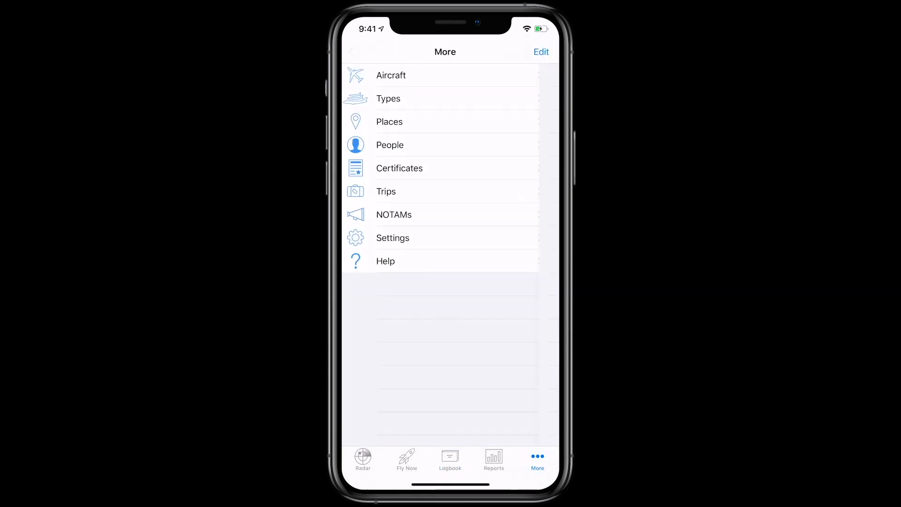
click(391, 75)
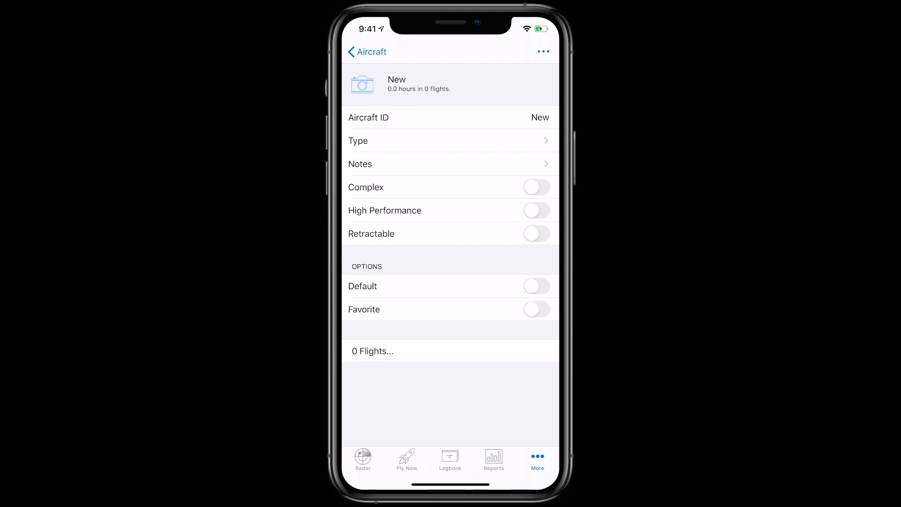
click(450, 141)
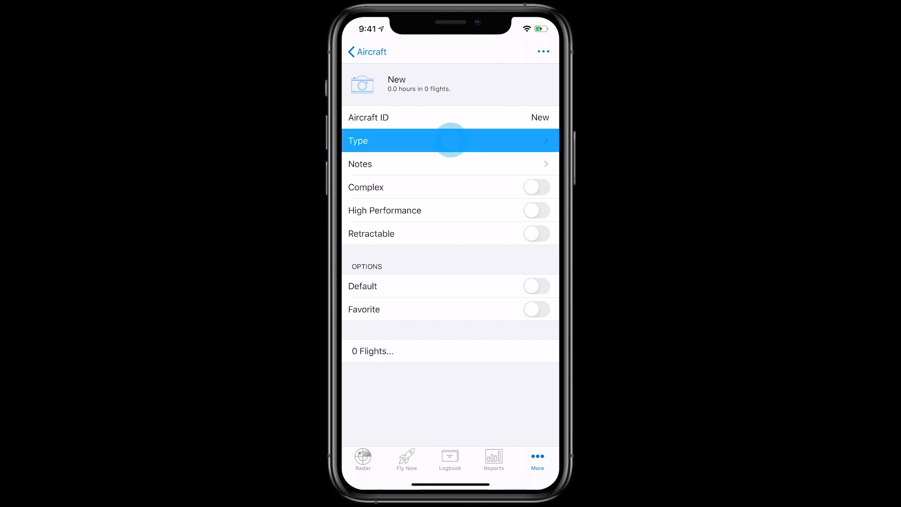
click(451, 141)
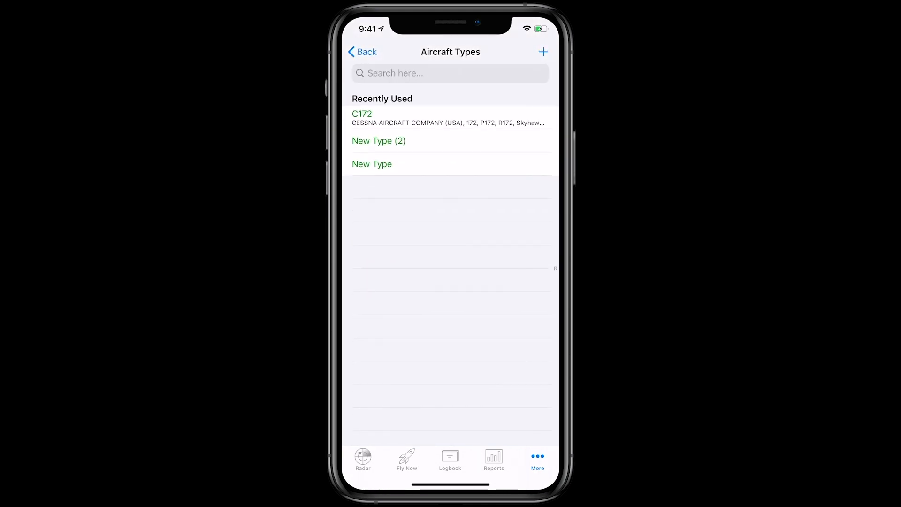
click(450, 73)
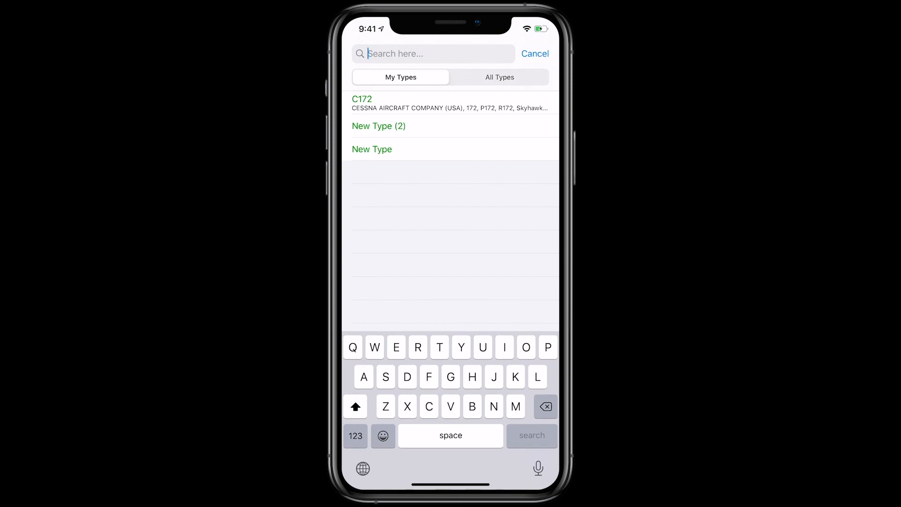
text(c)
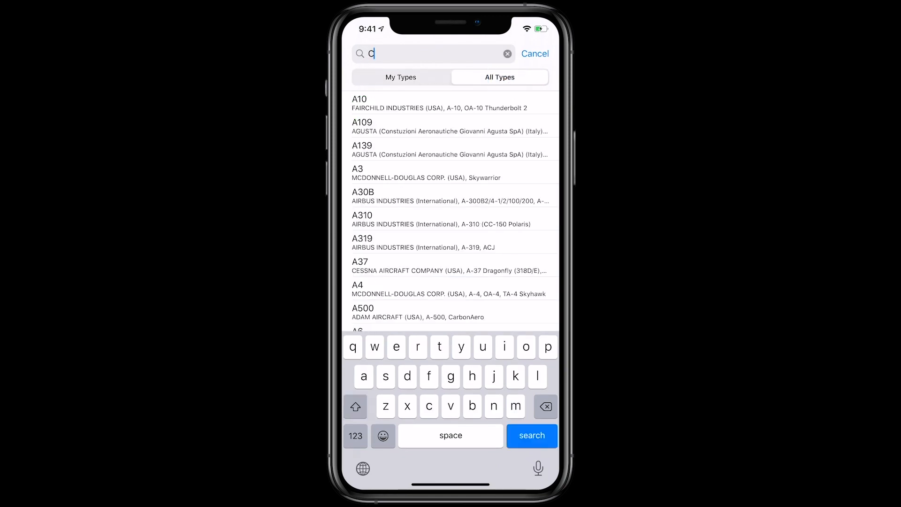
text(essn)
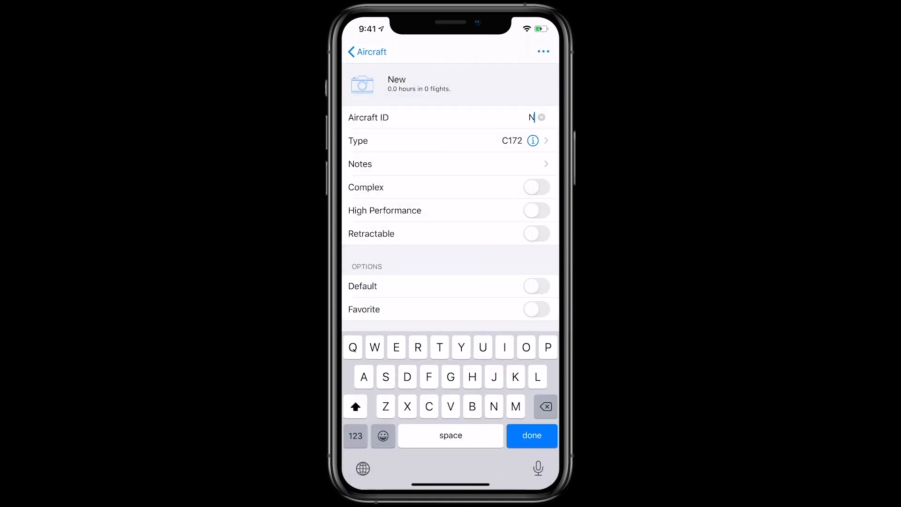
Step: Save the aircraft as N1234, then browse its full field configuration list
text(1234)
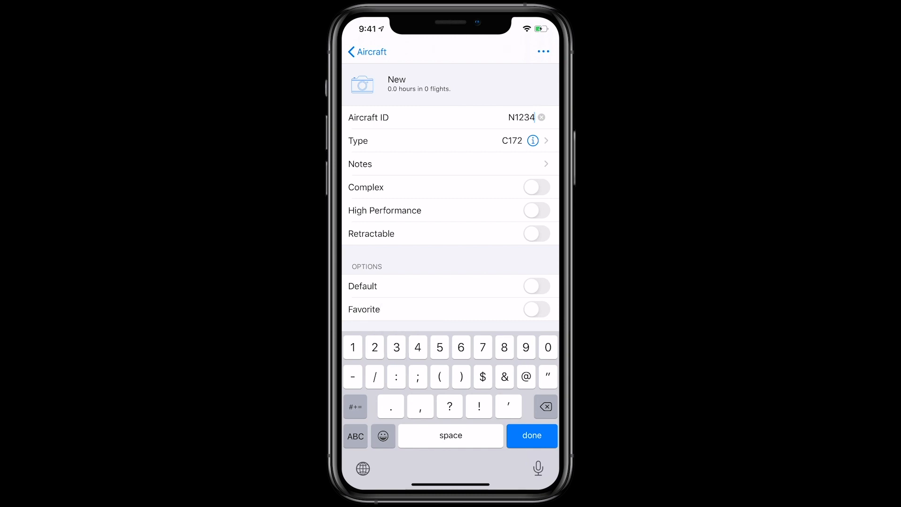
click(531, 435)
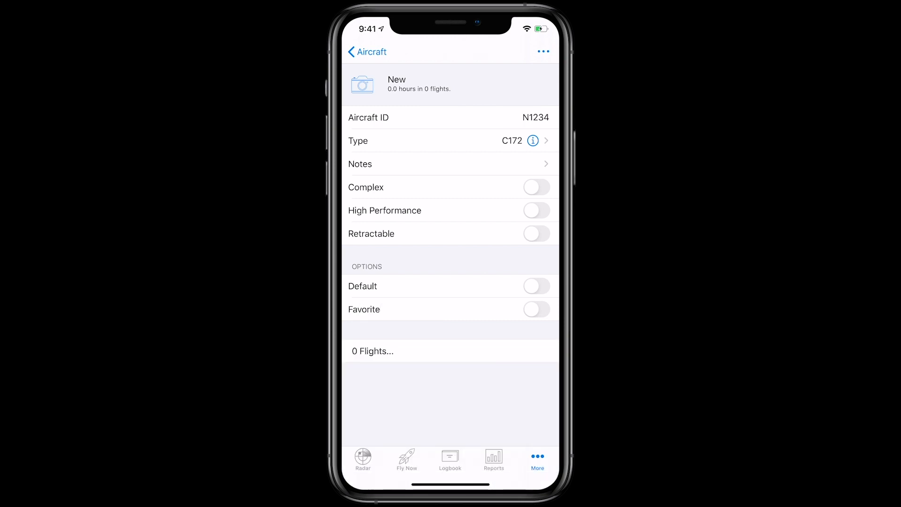
click(542, 52)
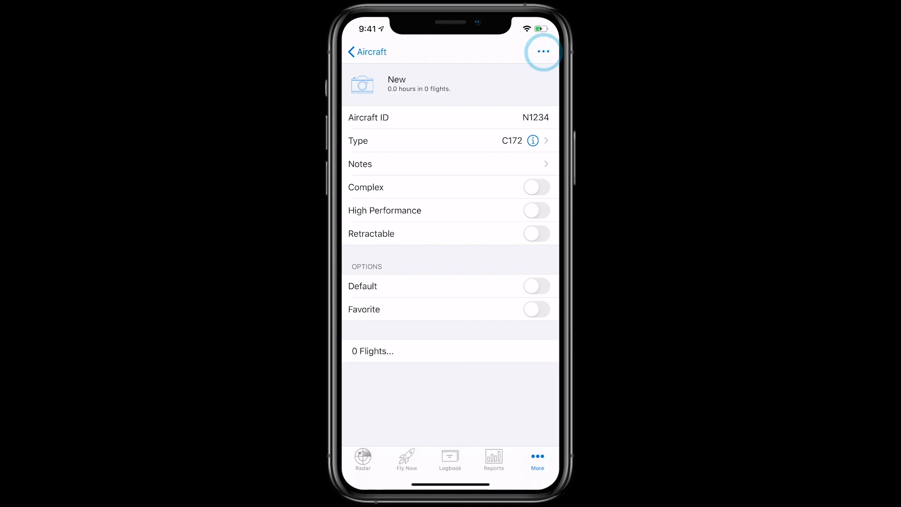
click(543, 51)
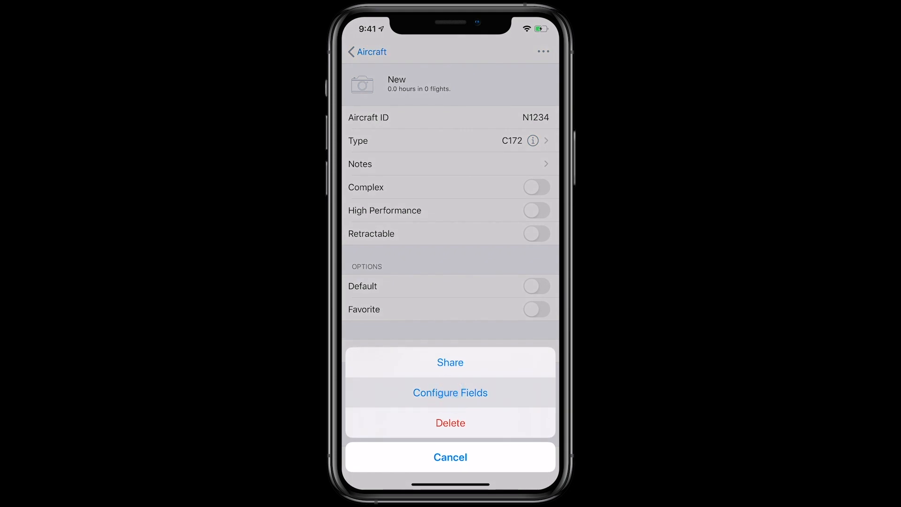
click(450, 392)
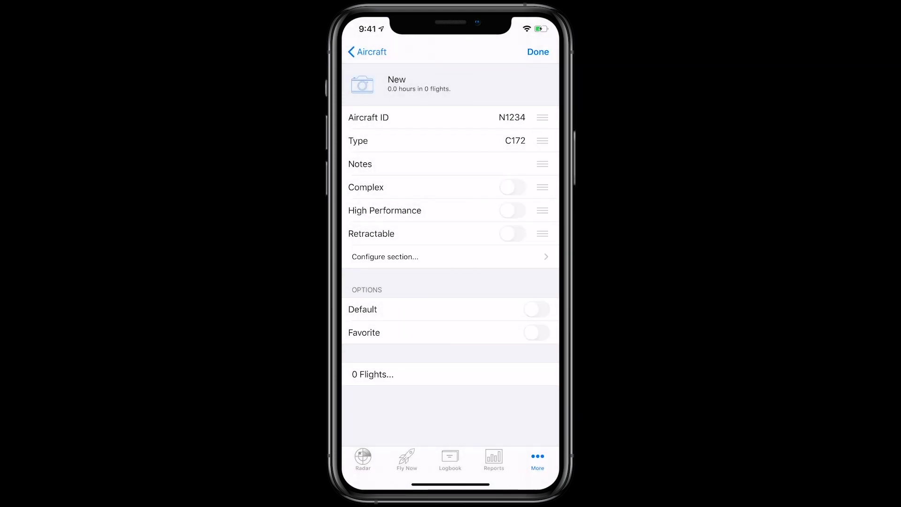
click(450, 256)
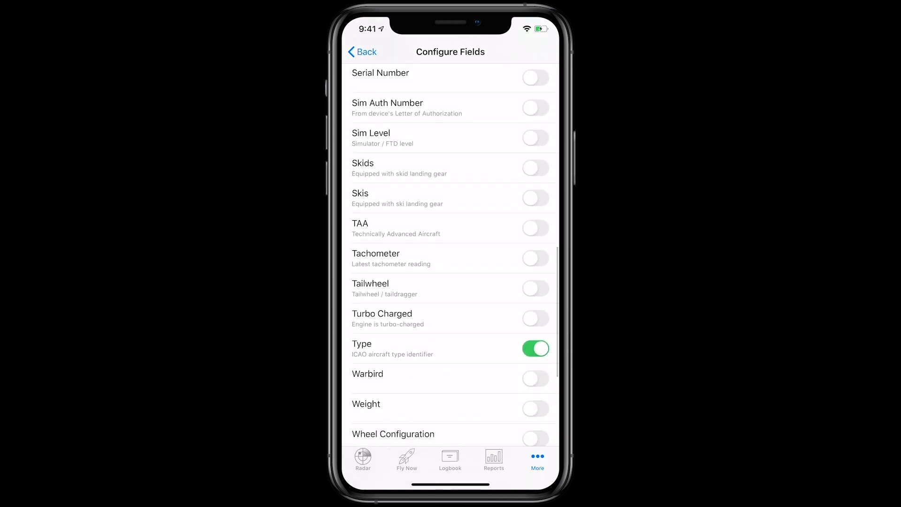
scroll(down, 3)
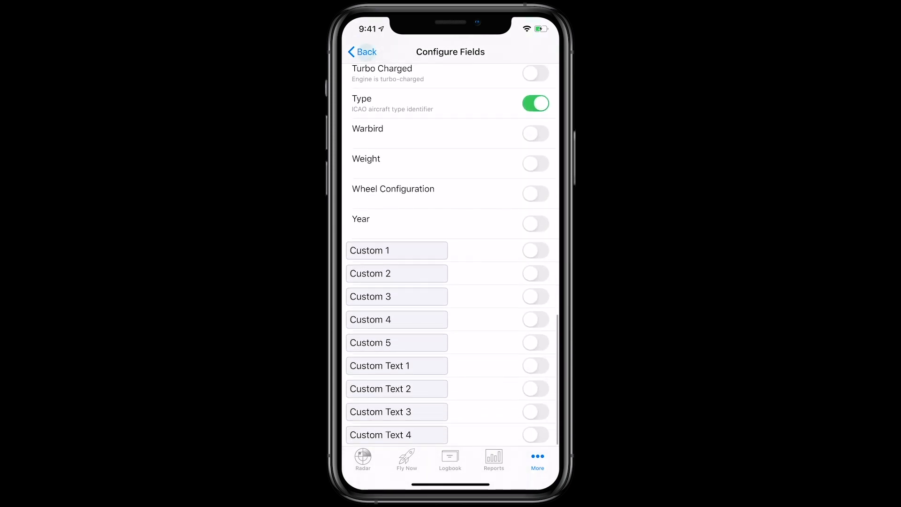
click(362, 52)
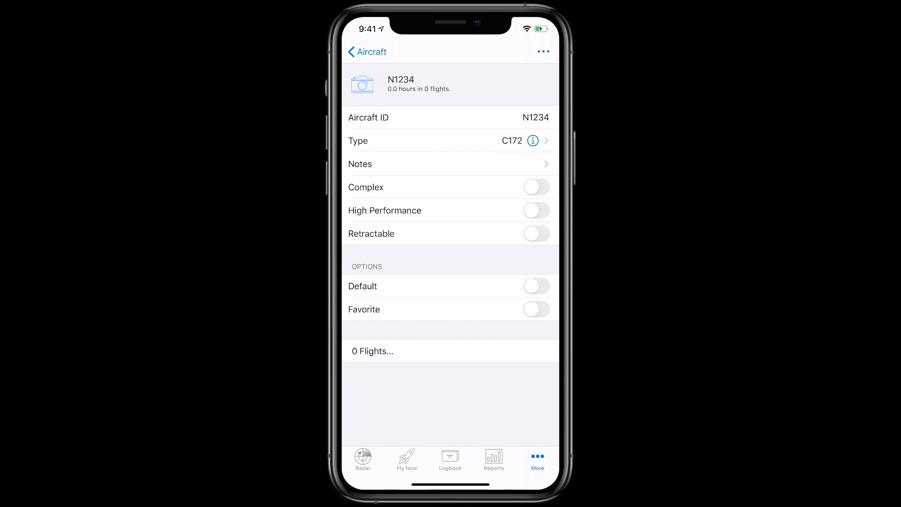
Step: Add Maverick as a favorite instructor and return to the More list
click(537, 309)
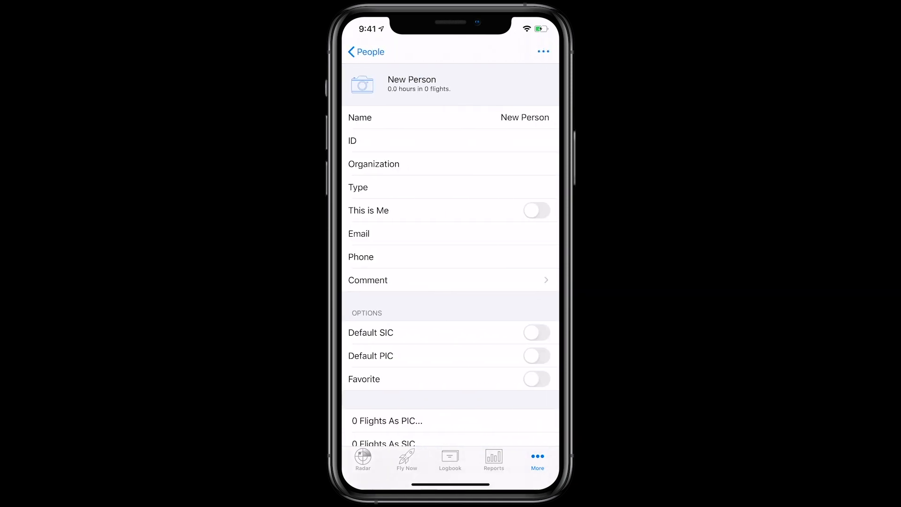
click(517, 117)
text(Maverick)
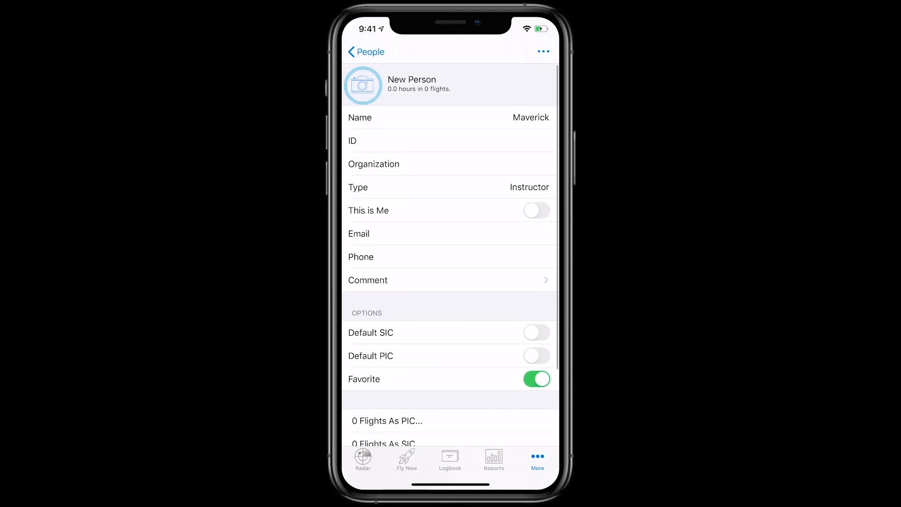
click(363, 85)
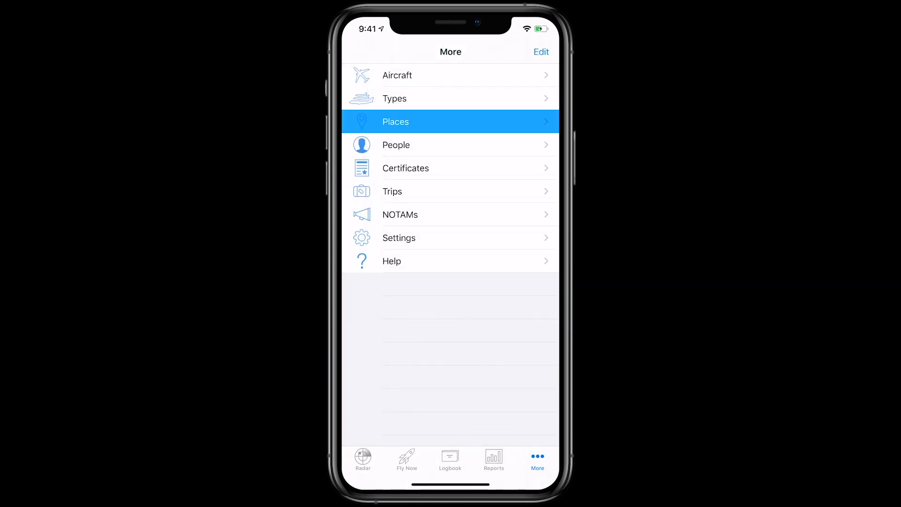
Step: Search the airports for KPDX
click(396, 121)
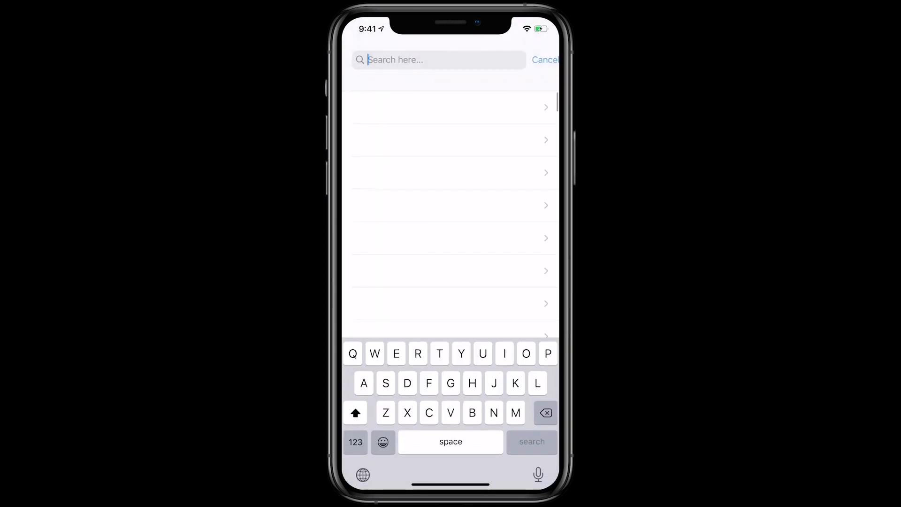
text(Kpdx)
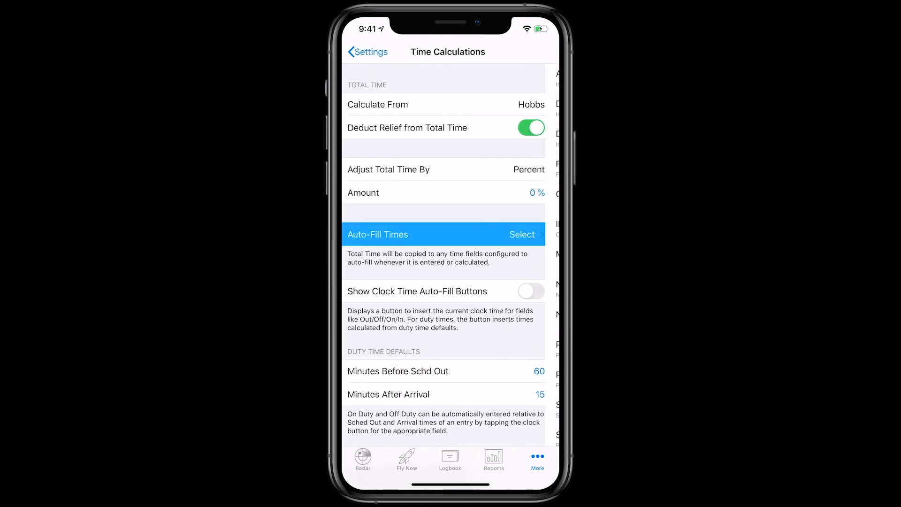
Step: Enable total-time auto-fill for both Dual Rcvd and Night
click(443, 235)
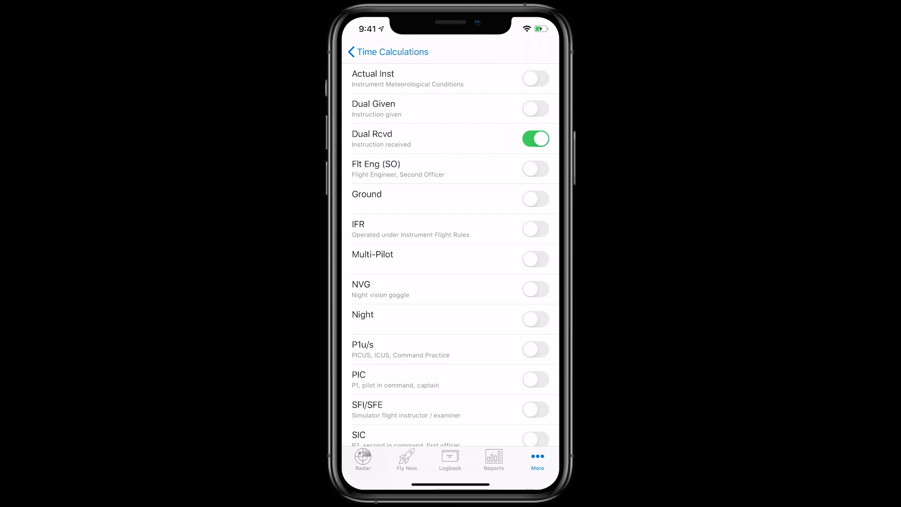
click(535, 320)
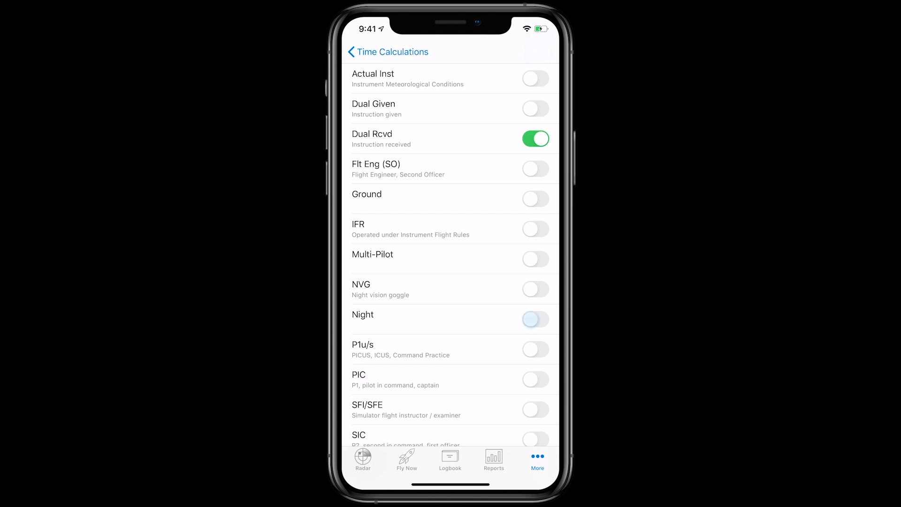
click(535, 320)
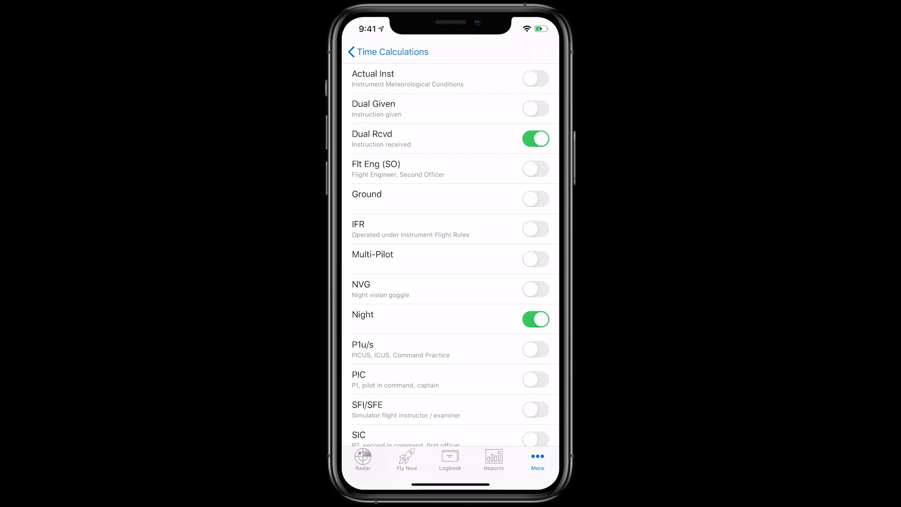
click(407, 461)
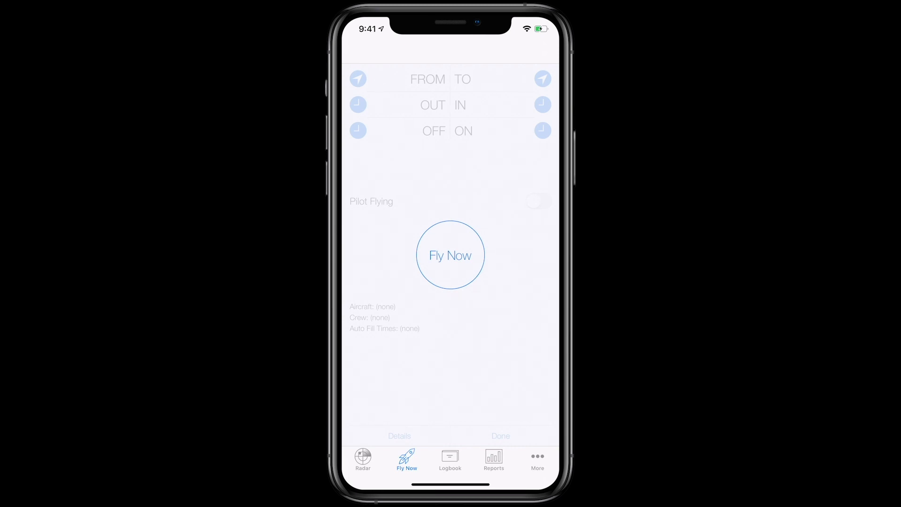
Step: Log a KPDX–KLAX flight in N1234 (C172), out 0941, in 1157 UTC
click(451, 255)
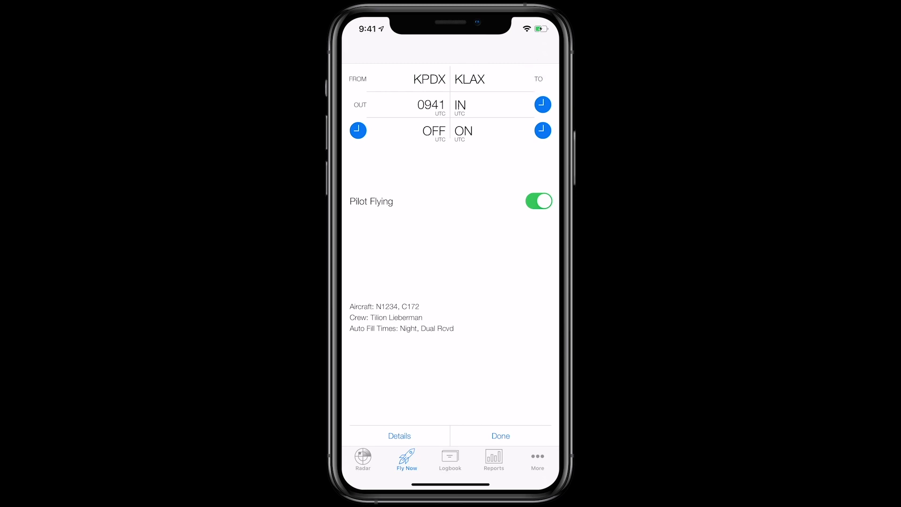
click(542, 105)
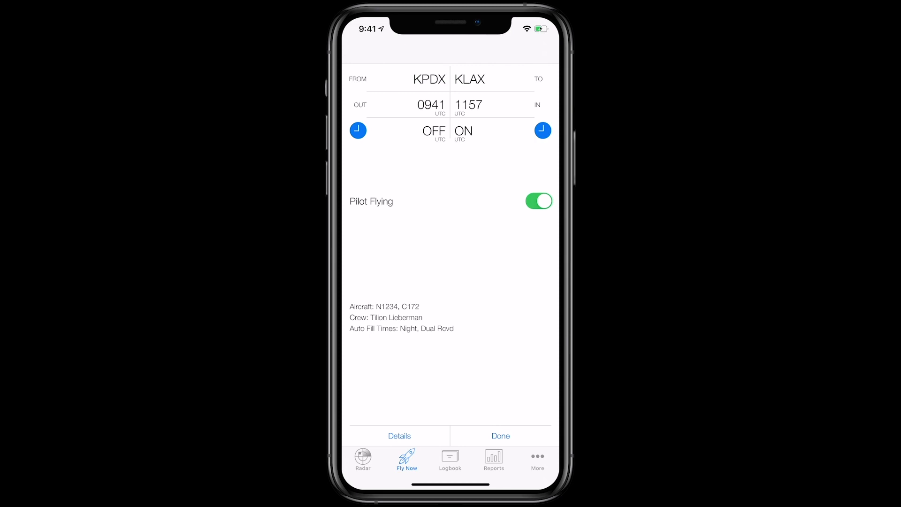
click(500, 435)
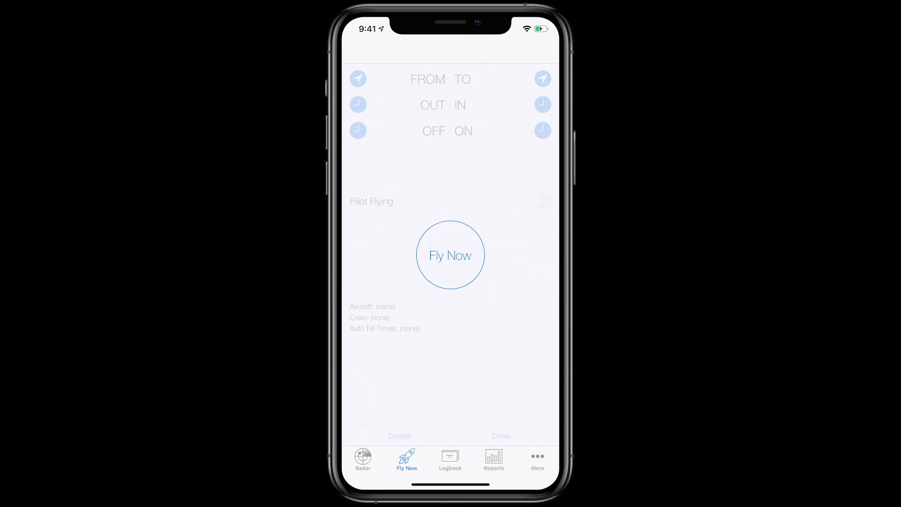
Step: Add the remark 'Practiced the 4 fundamentals' to the KPDX–KLAX flight
click(450, 460)
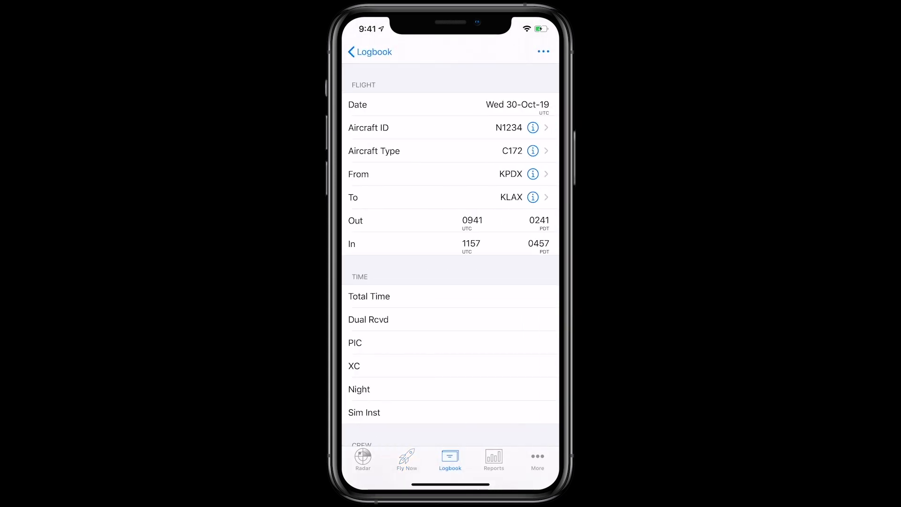
scroll(down, 3)
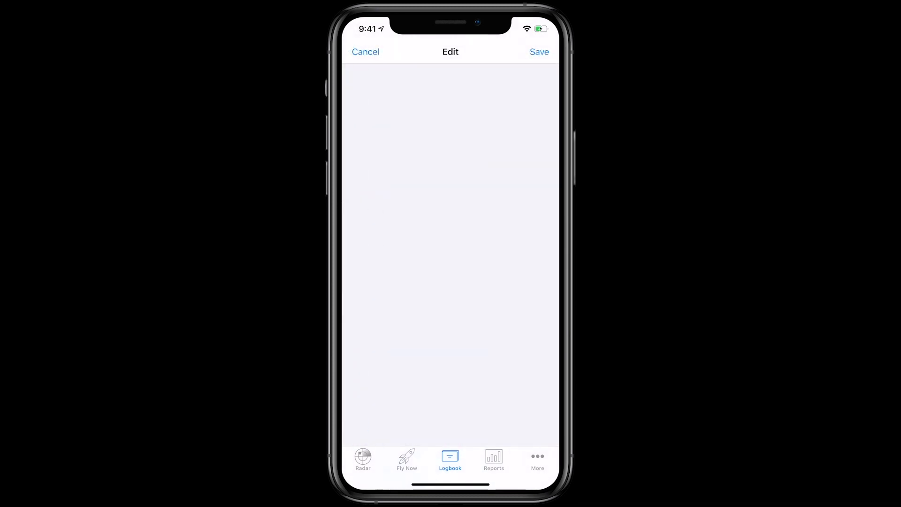
text(Practiced the 4)
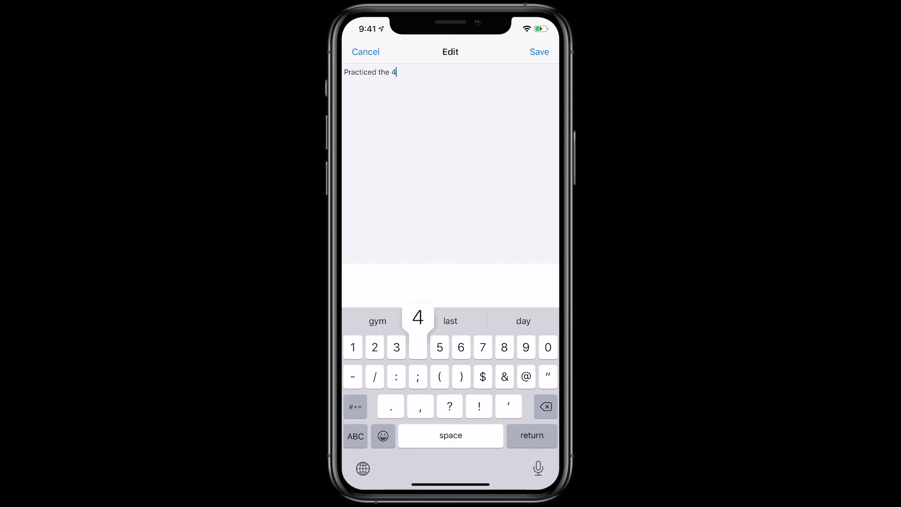
click(539, 51)
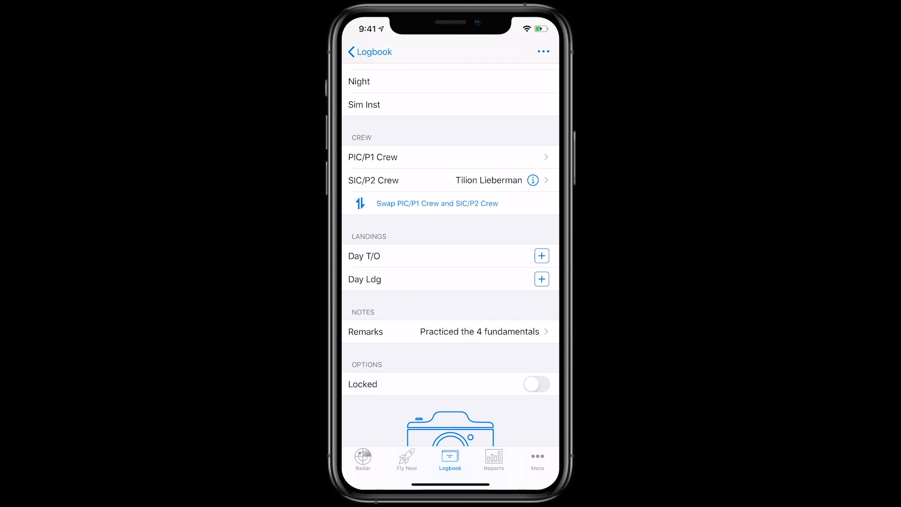
Step: Generate the FAA IACRA Summary for all dates, then cancel the my.LogTen.com share
click(493, 460)
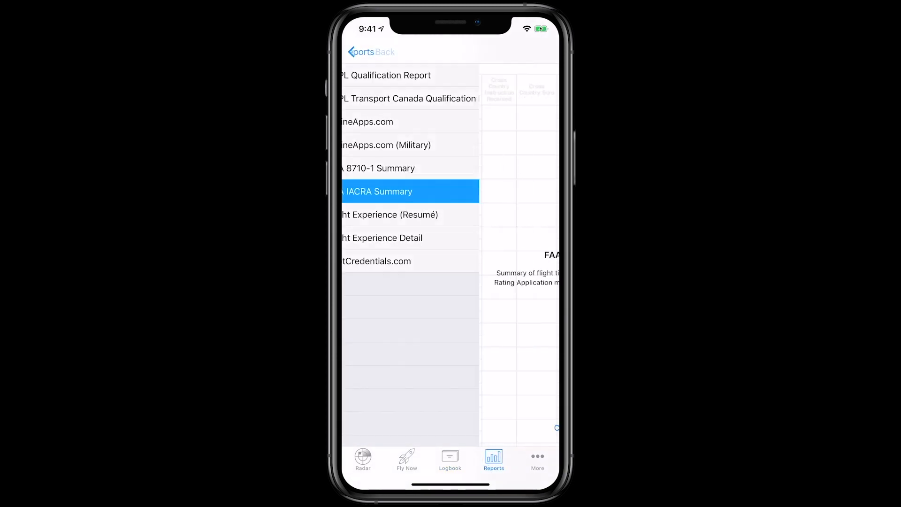
click(410, 192)
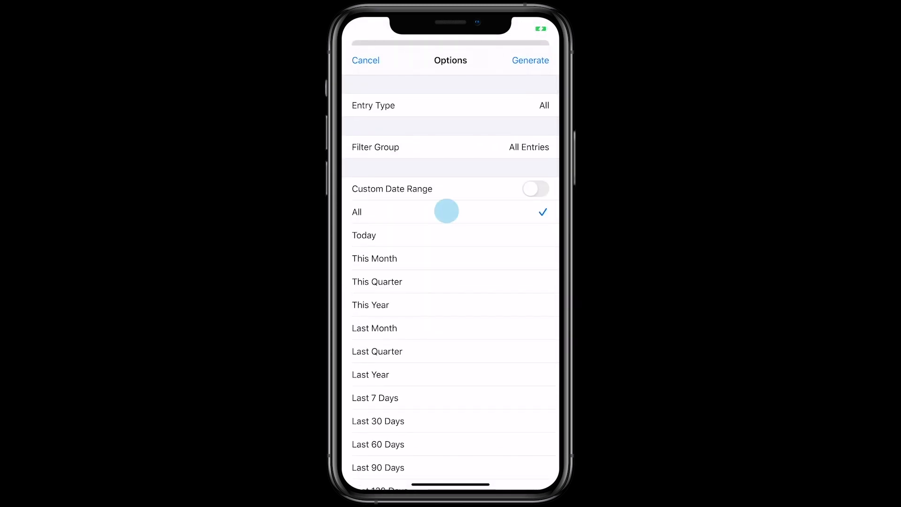
click(530, 61)
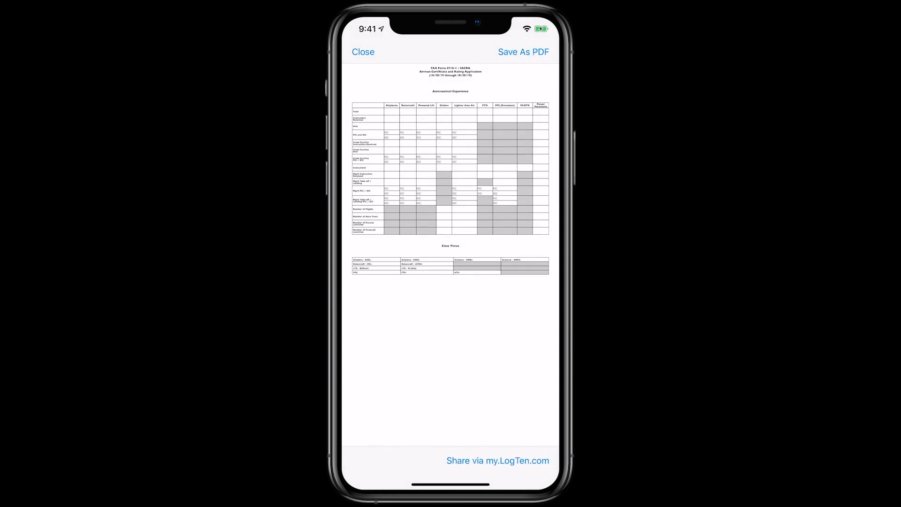
click(522, 52)
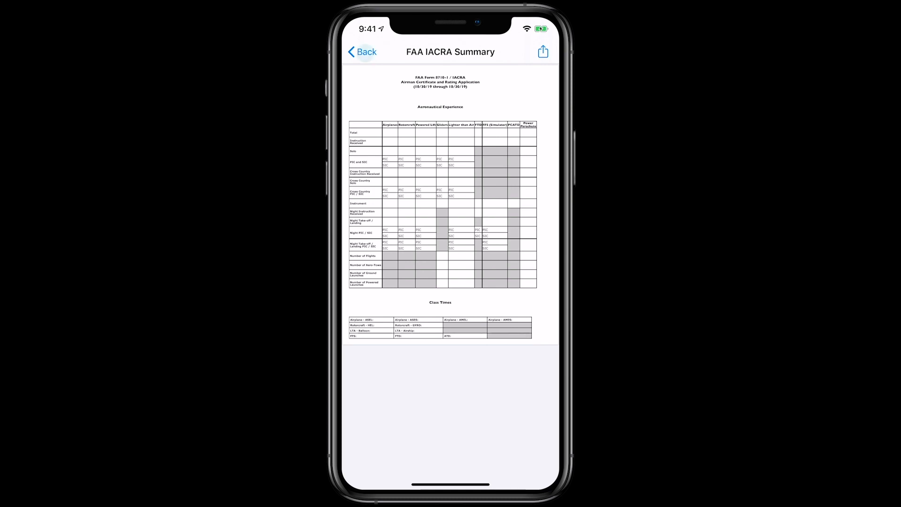
click(542, 52)
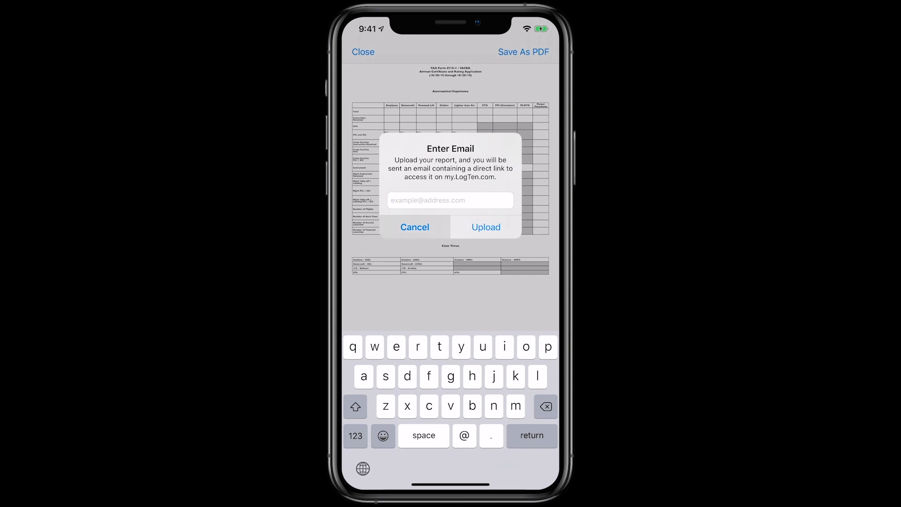
click(415, 226)
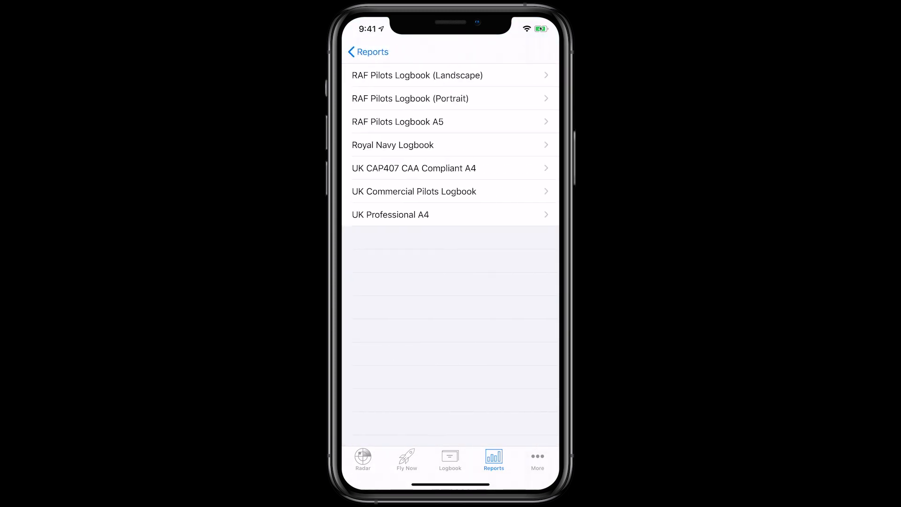
Step: Preview the RAF Pilots Logbook (Landscape) report, then go to More
click(417, 75)
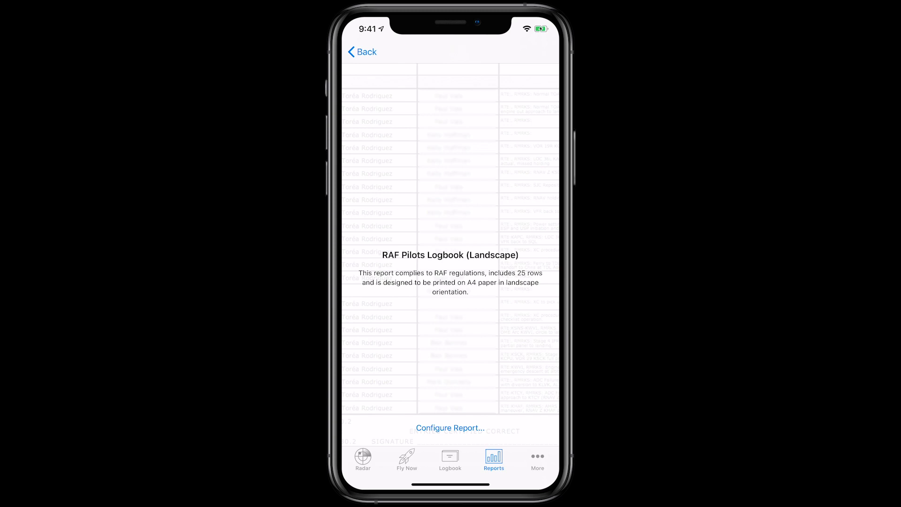
click(537, 460)
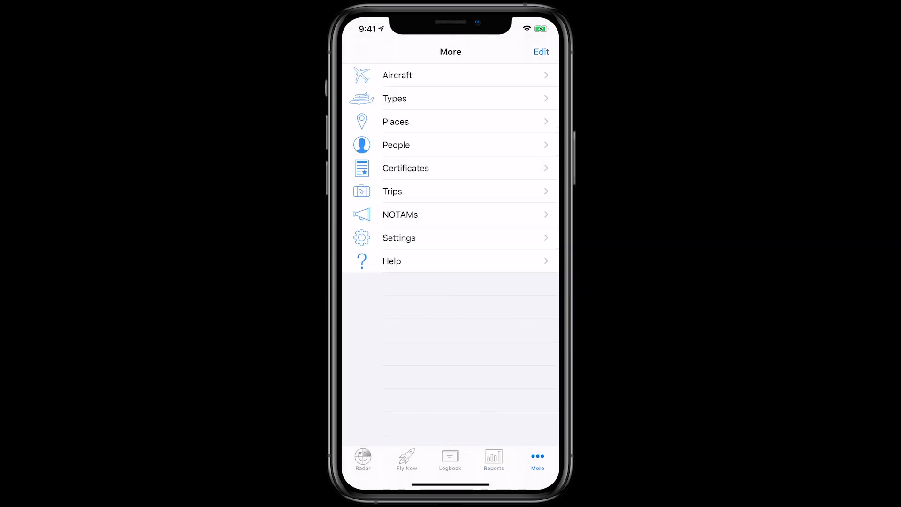
Step: Check the backup list for the manual 2-flight backup, then reopen the Oct 30 KPDX-KLAX flight
click(399, 238)
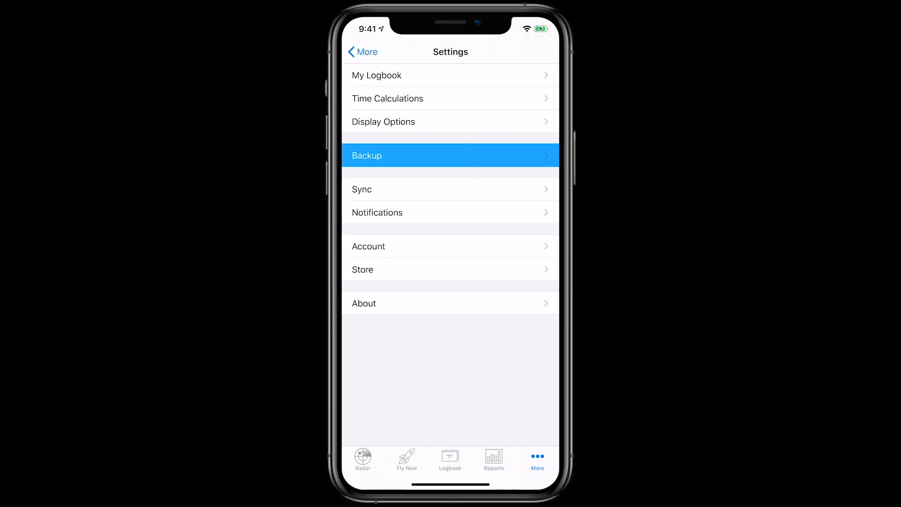
click(450, 156)
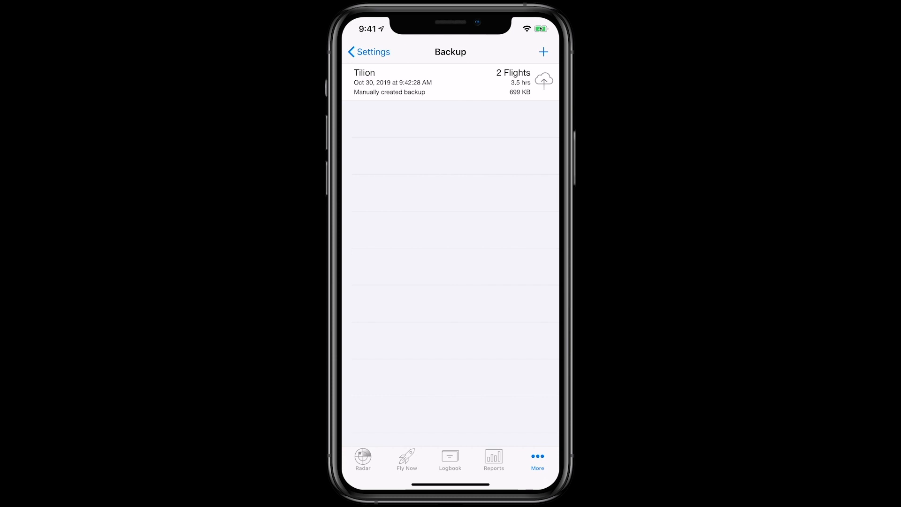
click(450, 459)
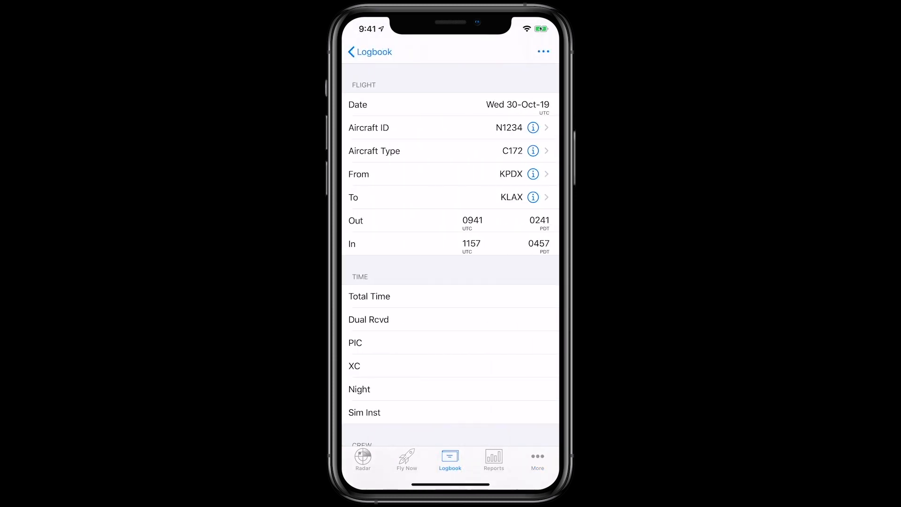
Step: Review the KPDX-to-KLAX entry's field toggles under Configure Fields, then switch to Radar
click(543, 51)
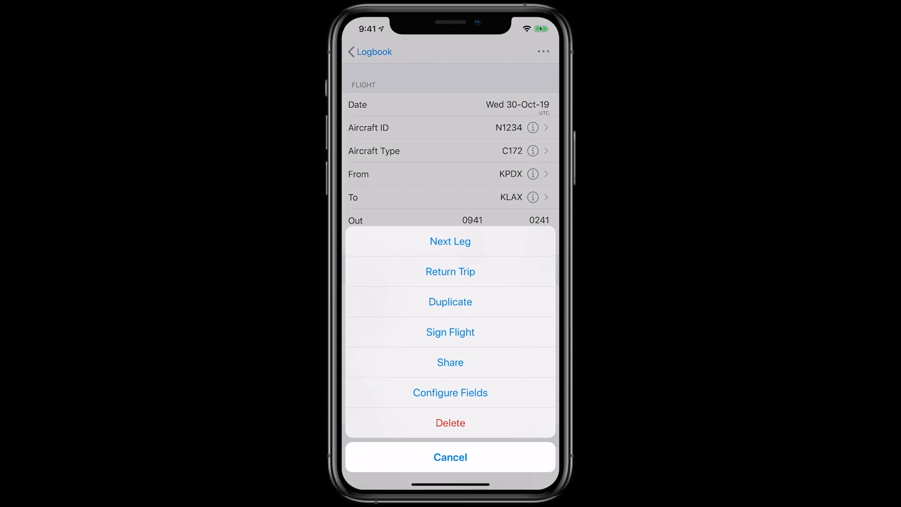
click(450, 393)
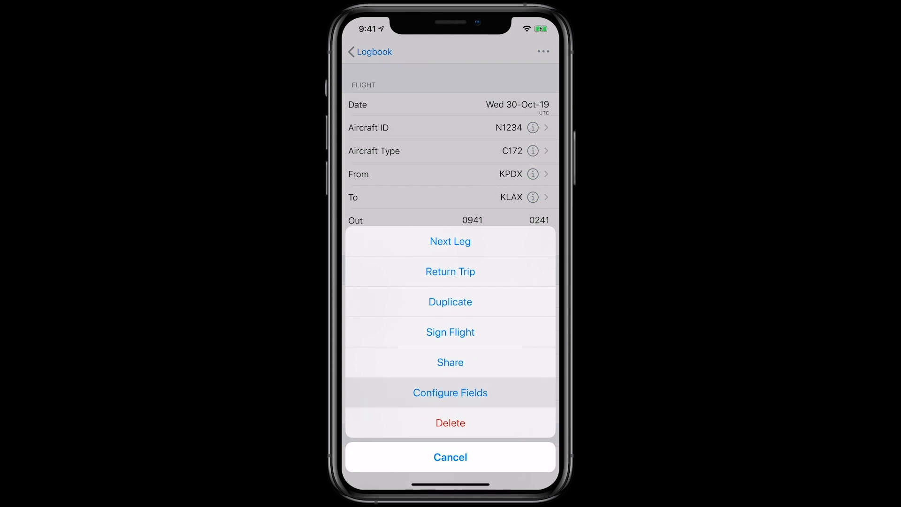
click(450, 392)
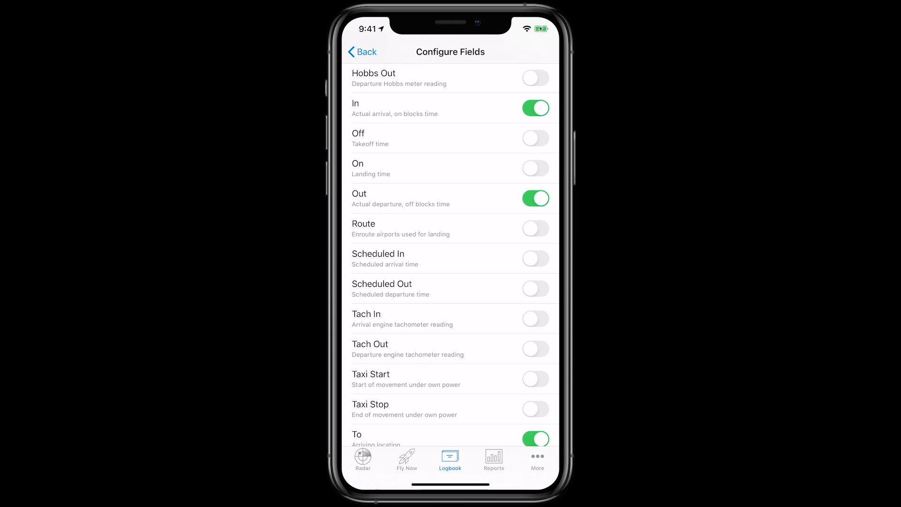
click(363, 462)
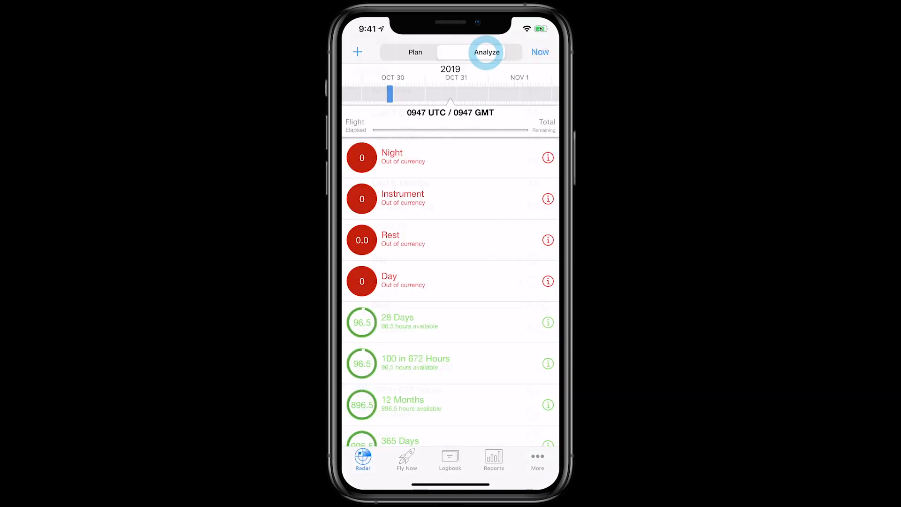
Step: Review Radar Analyze totals for the Last 7 Days, then reach the empty Certificates list
click(487, 52)
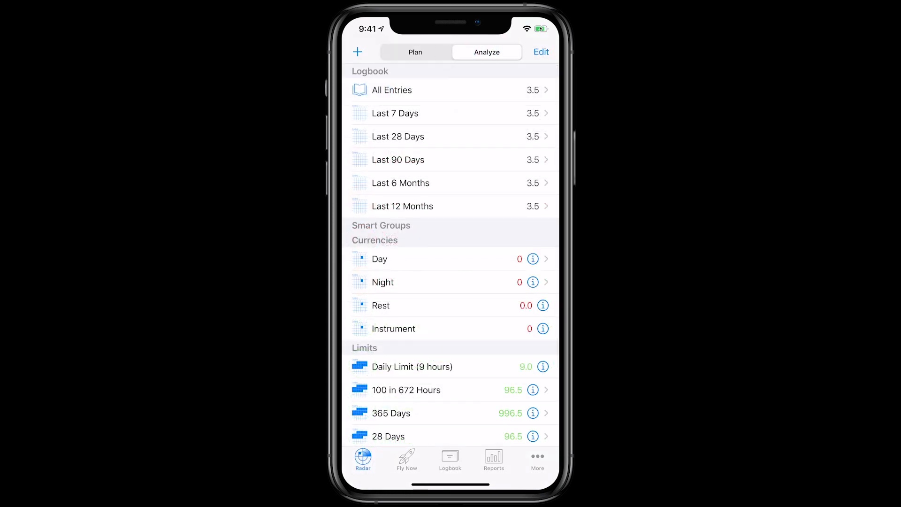
click(395, 113)
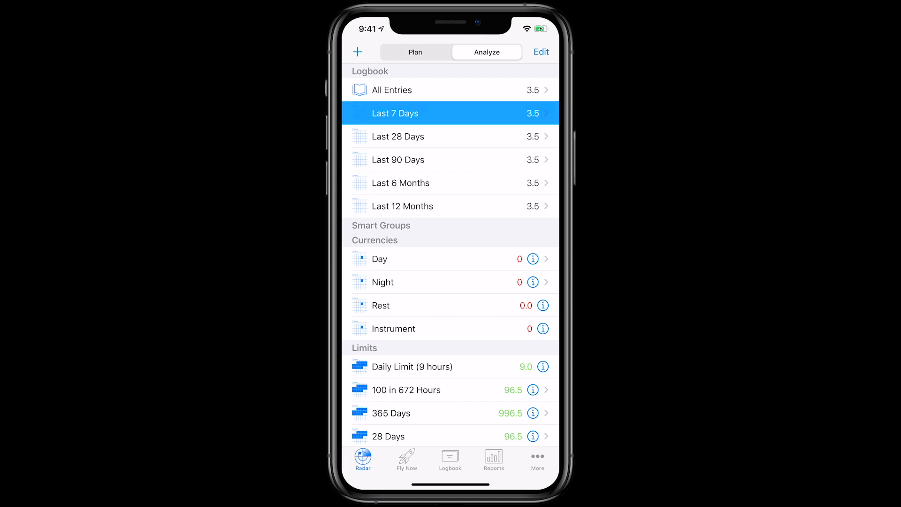
click(395, 113)
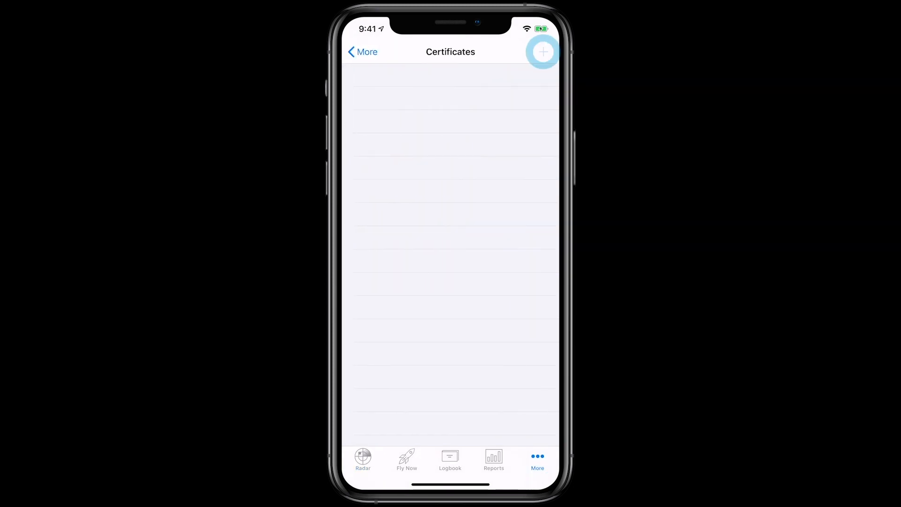
click(542, 51)
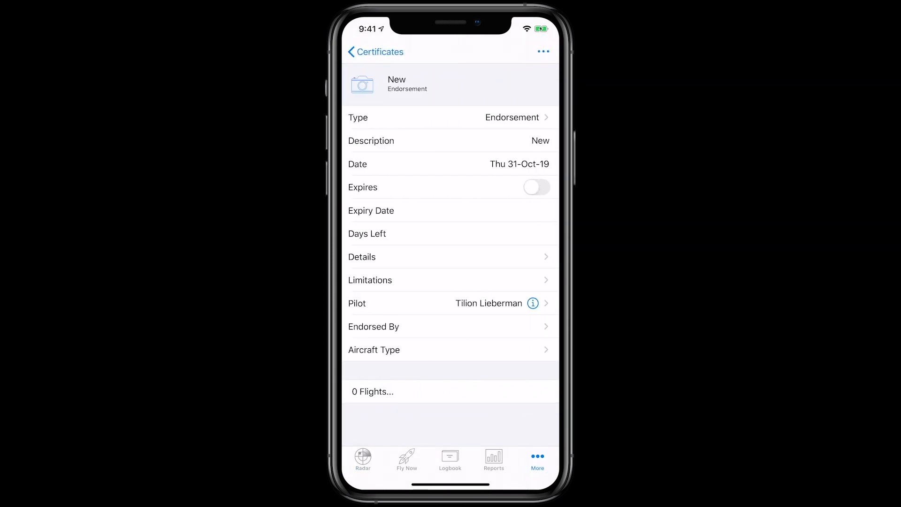
click(543, 51)
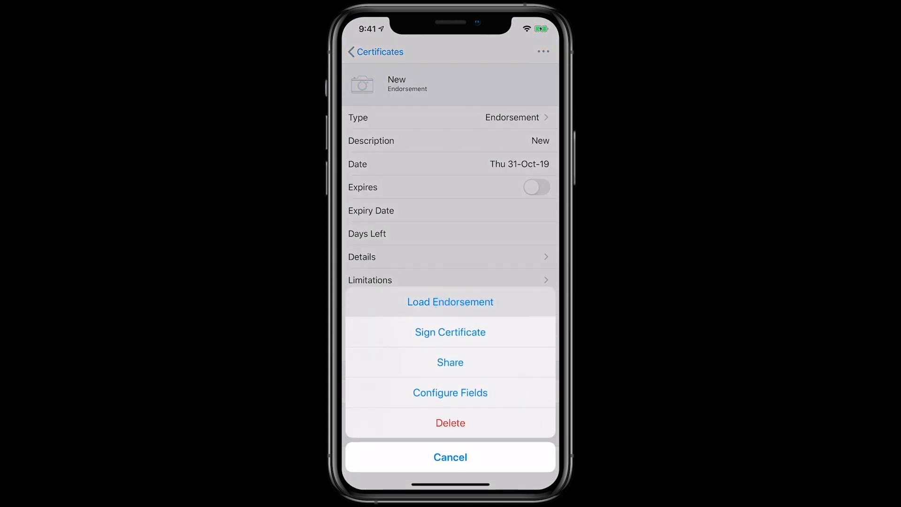
click(450, 301)
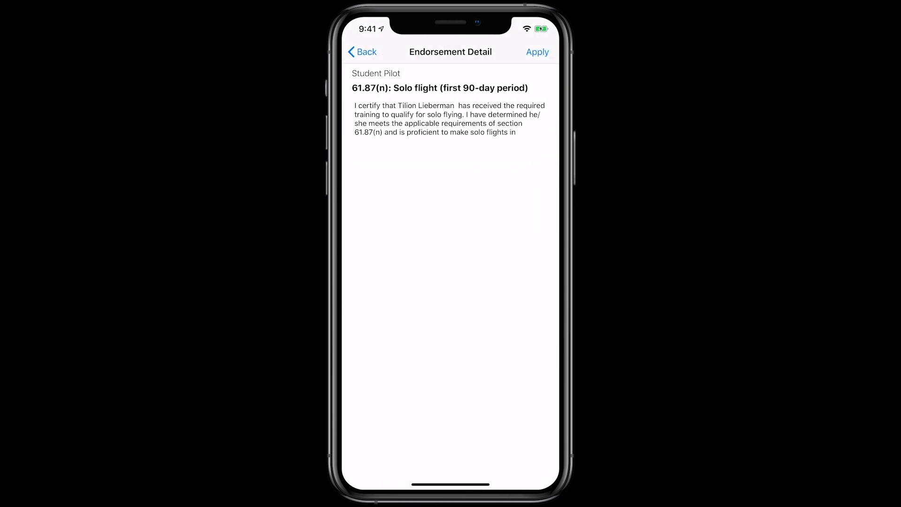
click(537, 52)
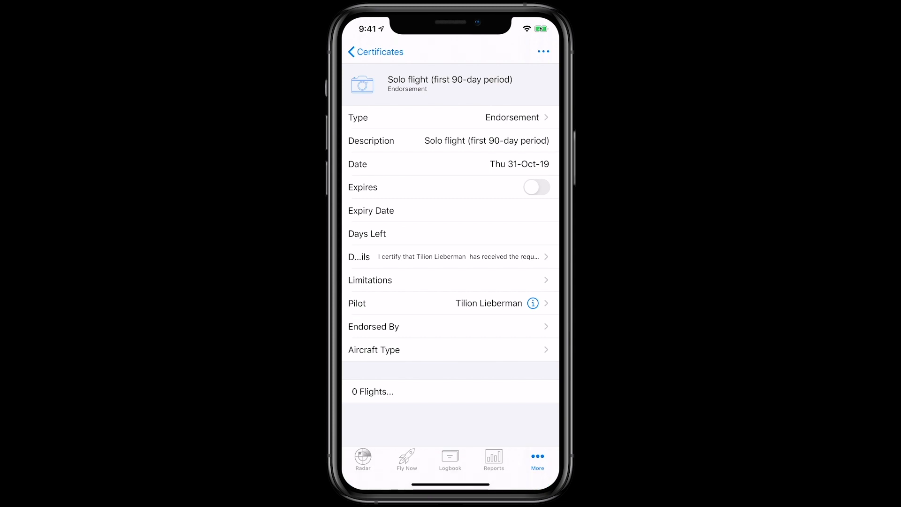
click(543, 52)
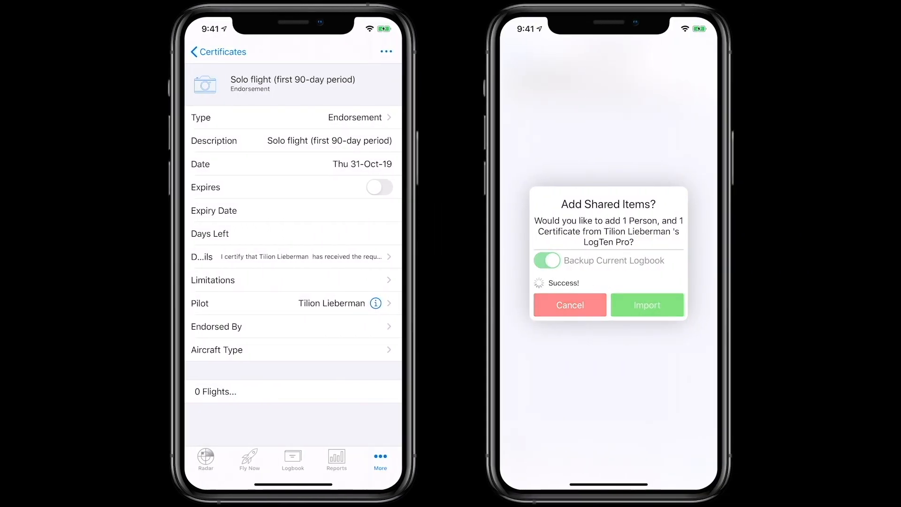
Step: Import the shared solo endorsement and set it to expire 30-Jan-20 for the C172
click(647, 305)
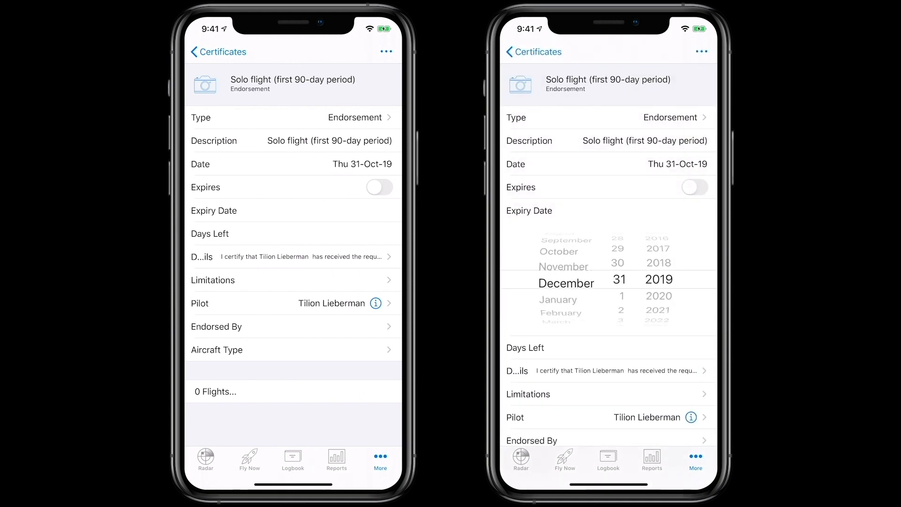
click(695, 187)
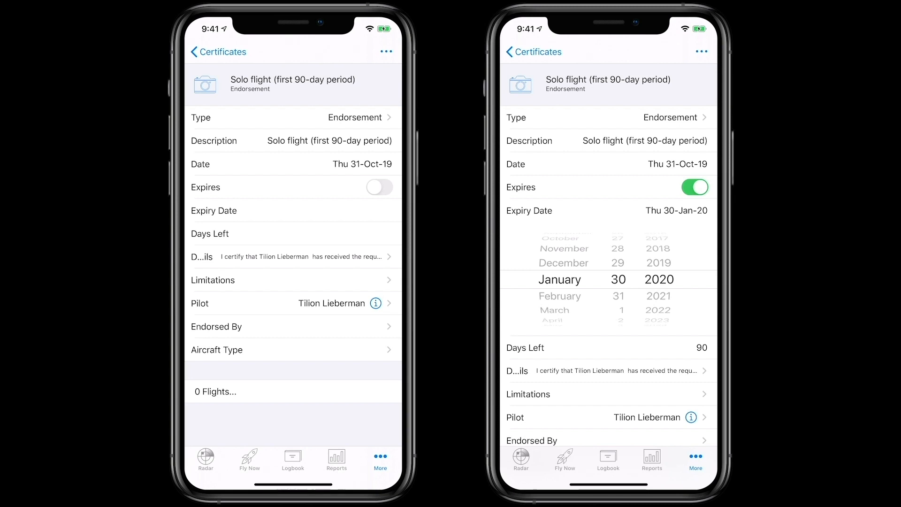
click(702, 51)
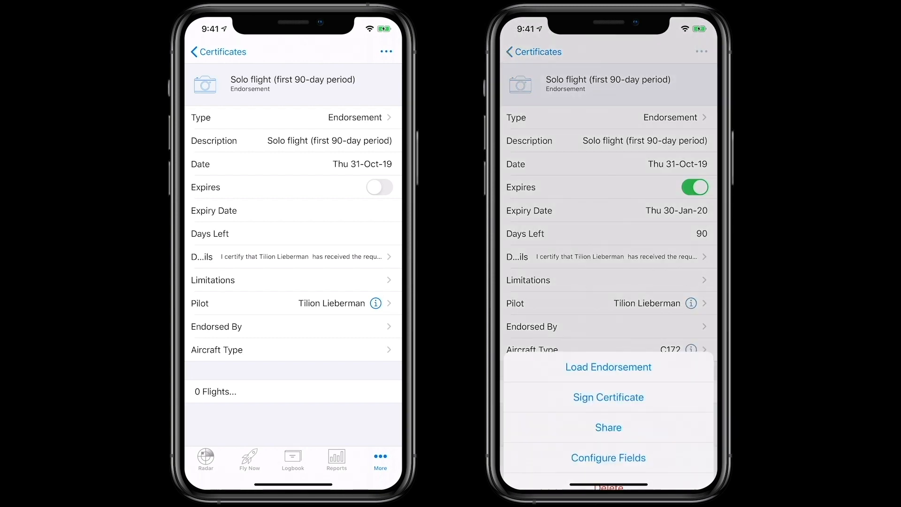
click(608, 397)
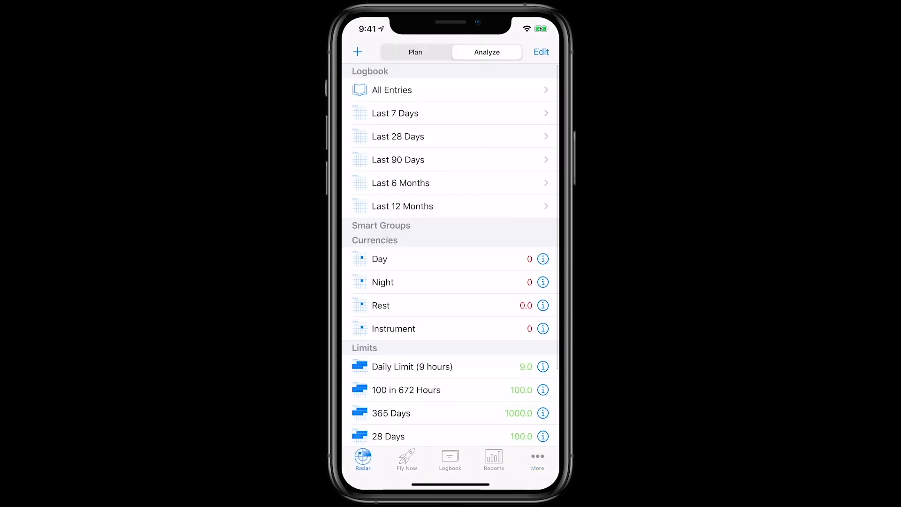
Step: Confirm Radar Plan shows the solo endorsement with 90 days left, then open Contact Support
click(363, 460)
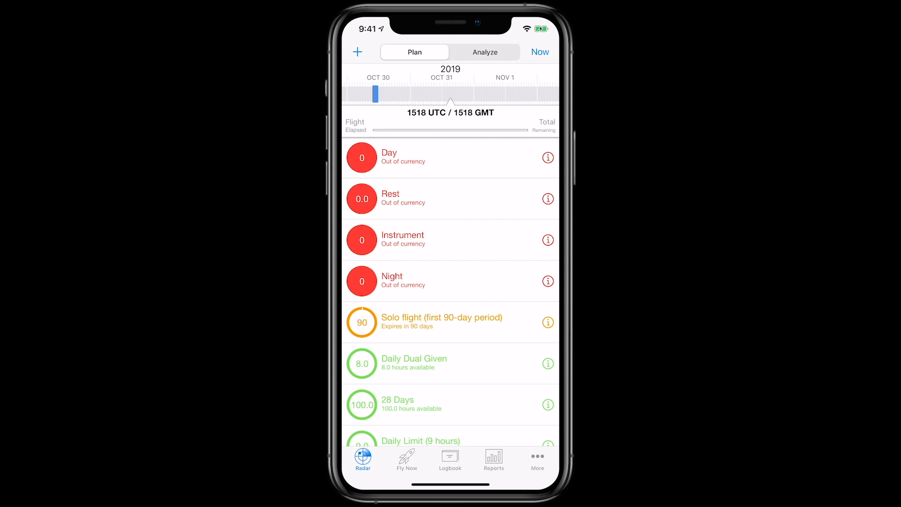
click(538, 460)
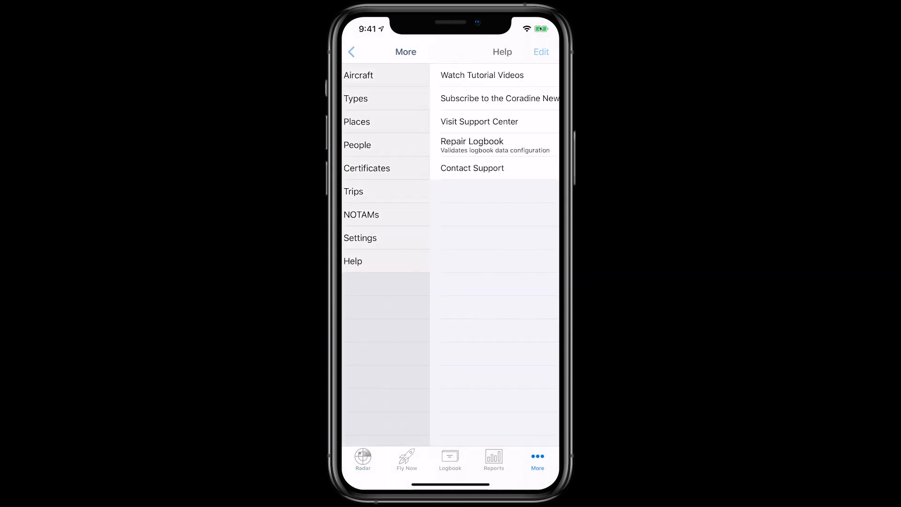
click(472, 168)
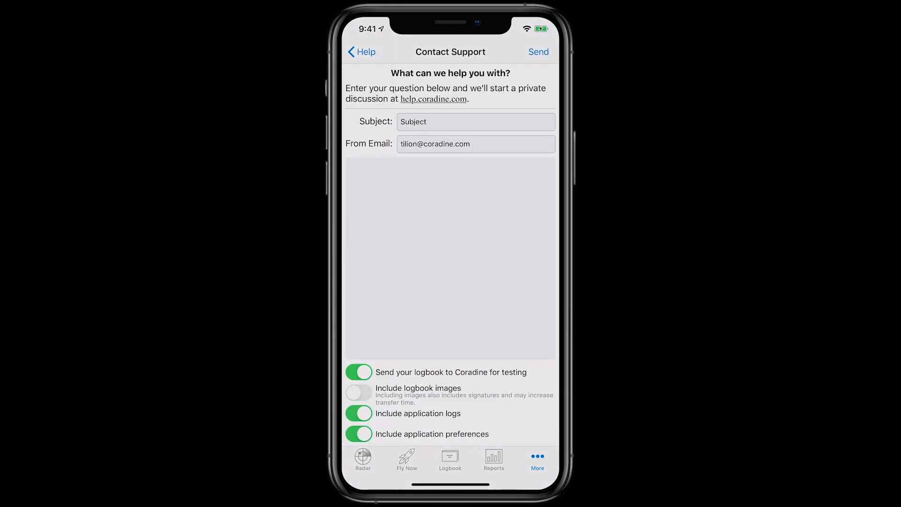